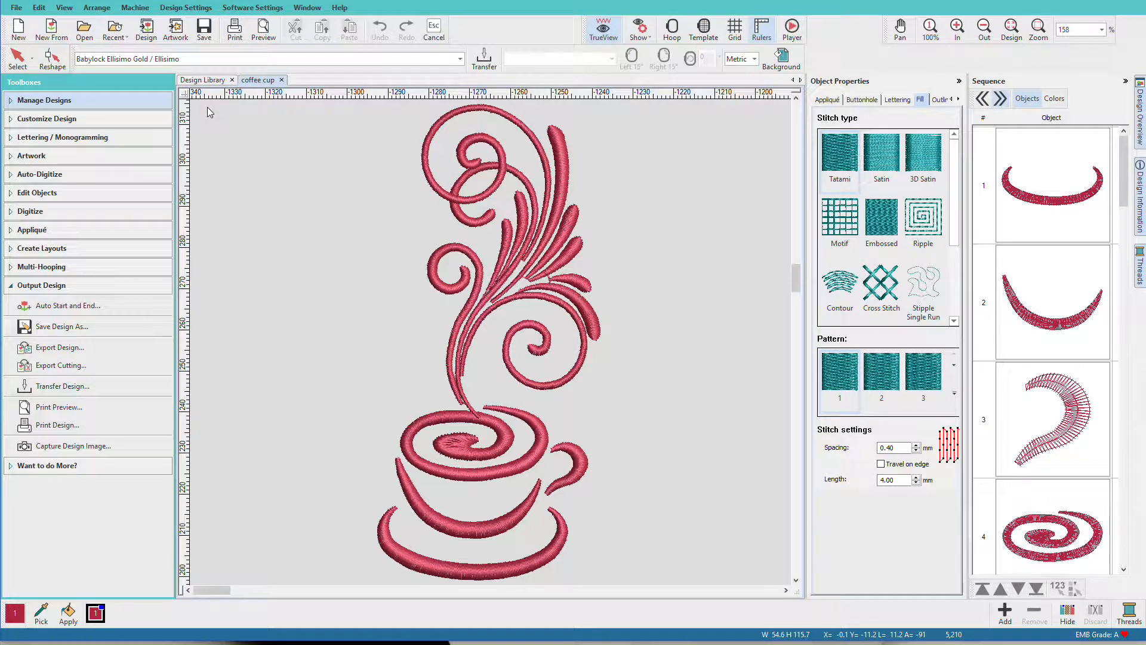
mouse_move(214, 128)
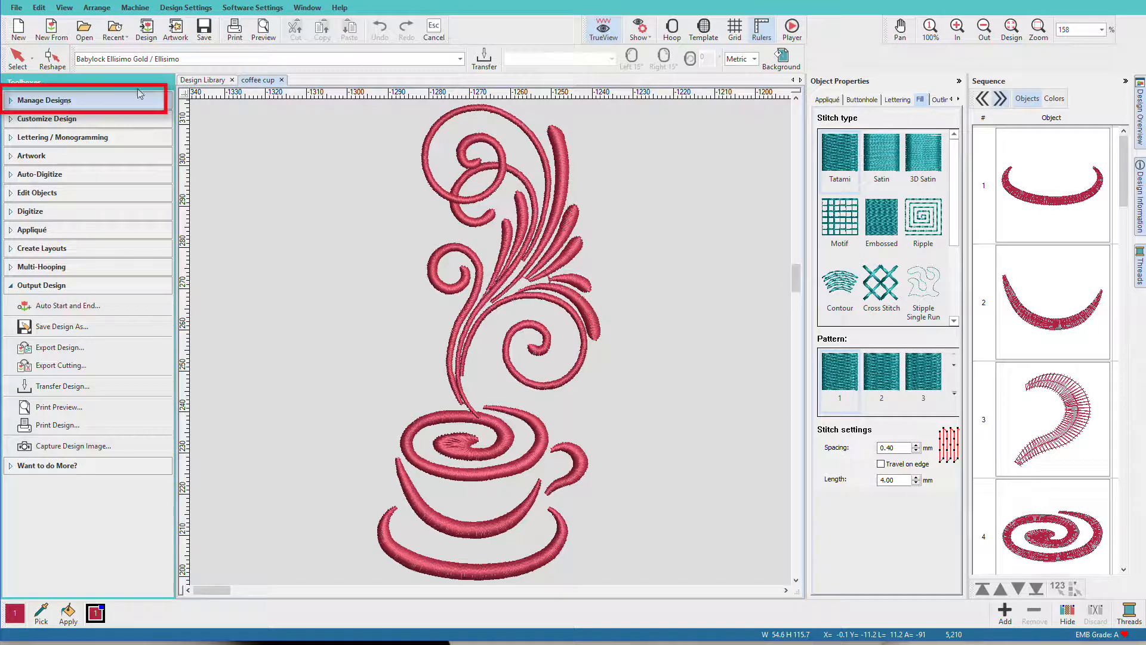
mouse_move(203, 80)
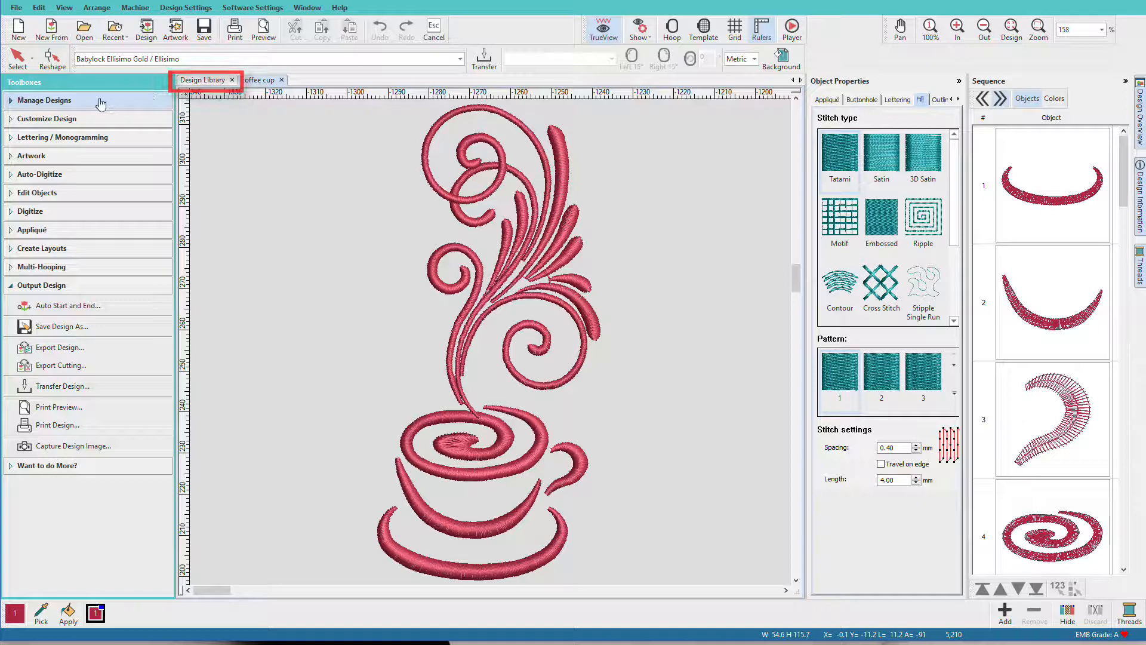
Switch to the Design Library and select the 'all you need is coffee' design thumbnail
click(203, 79)
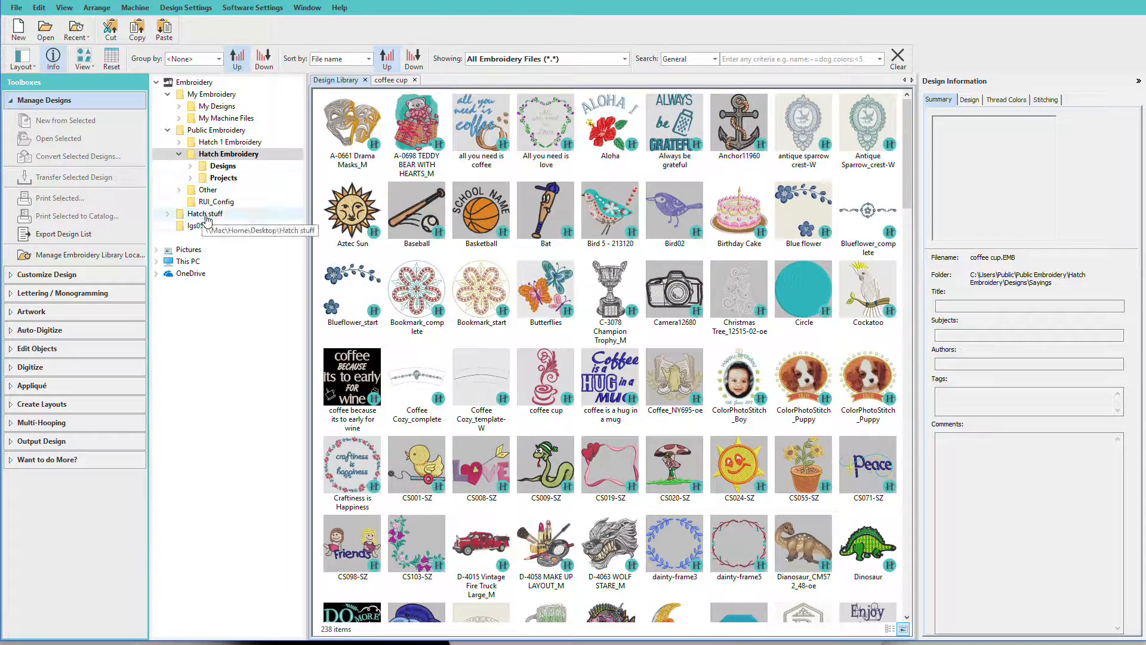
click(481, 128)
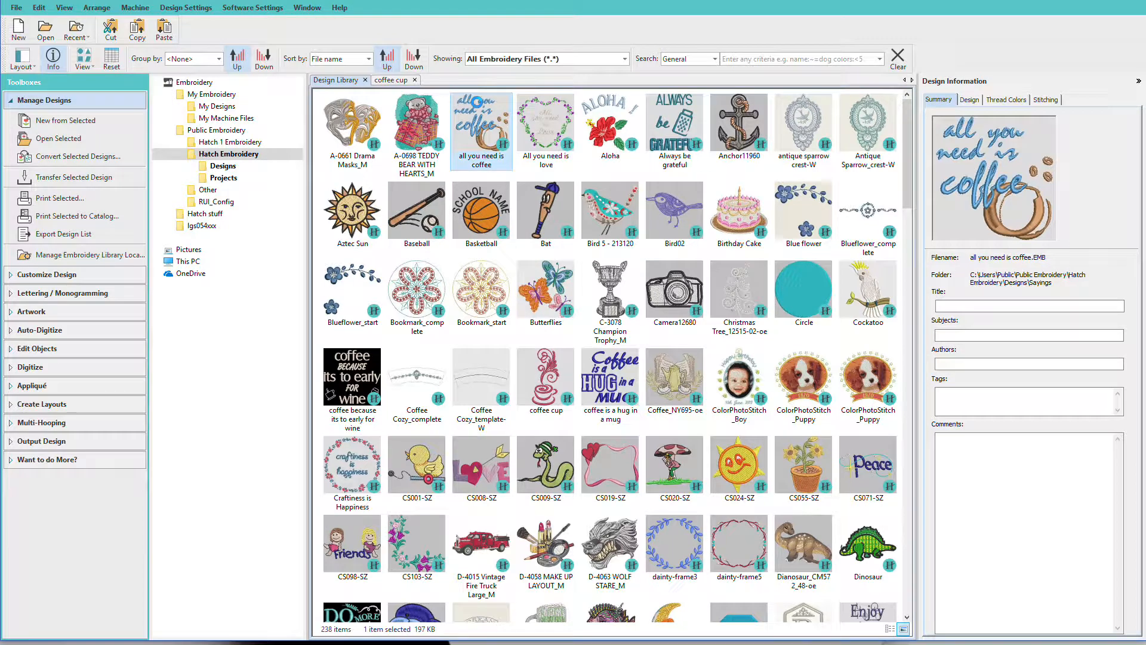
Open the 'all you need is coffee' design from the library in a new tab
double_click(481, 124)
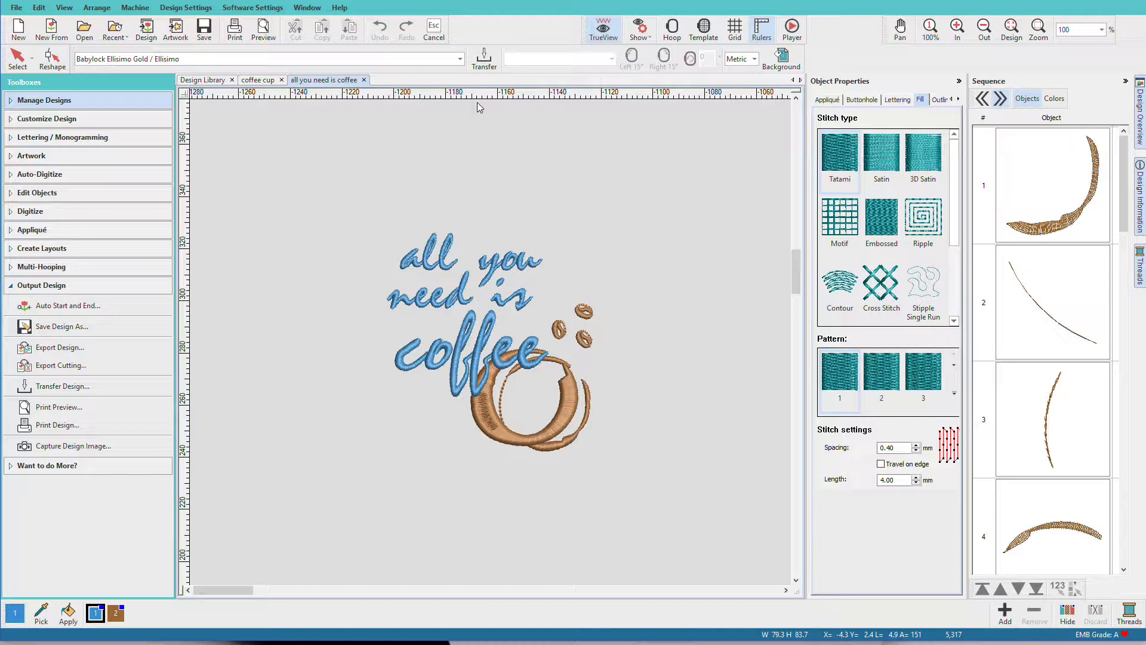
mouse_move(346, 110)
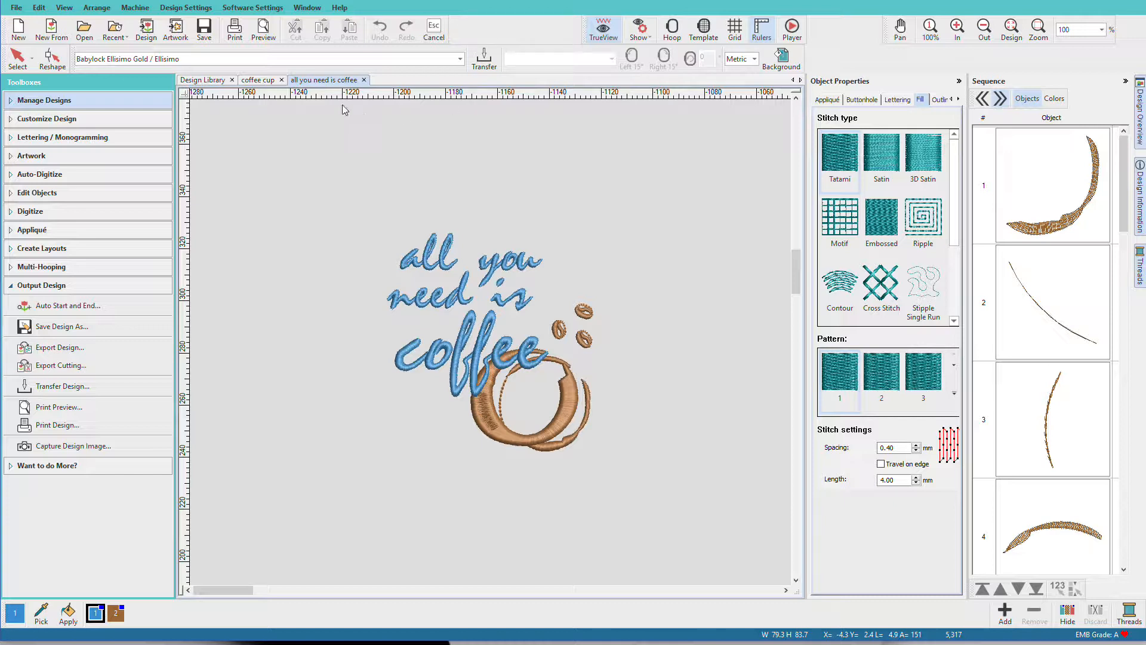
mouse_move(329, 79)
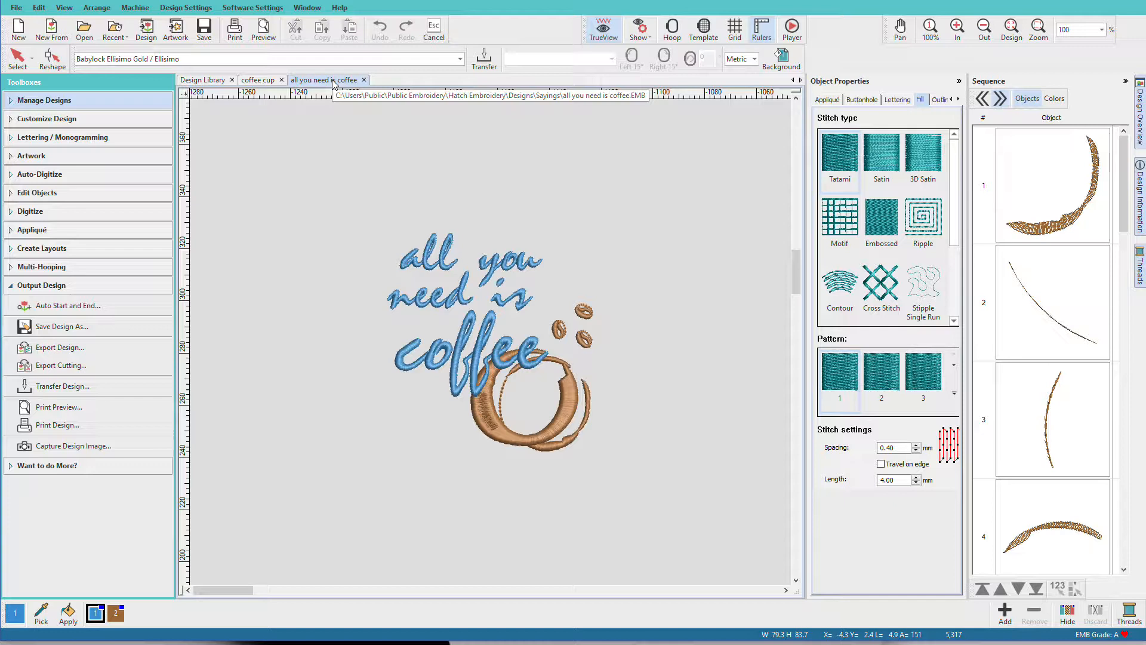
click(256, 80)
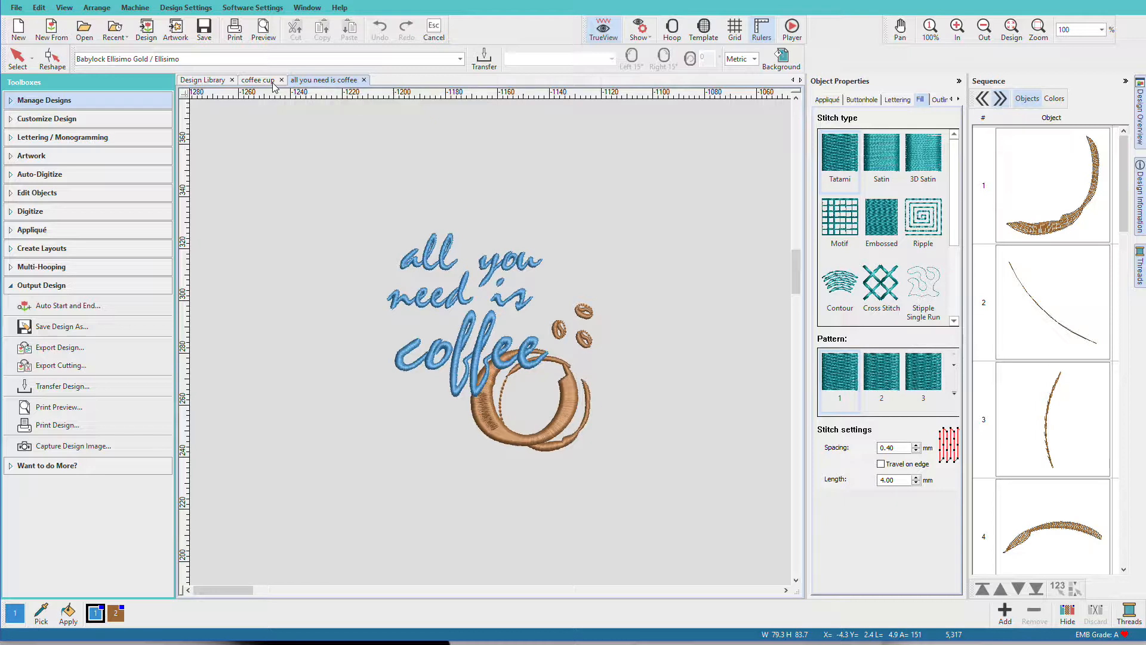
Return to the Design Library and expand the Designs folder into its categories
click(45, 101)
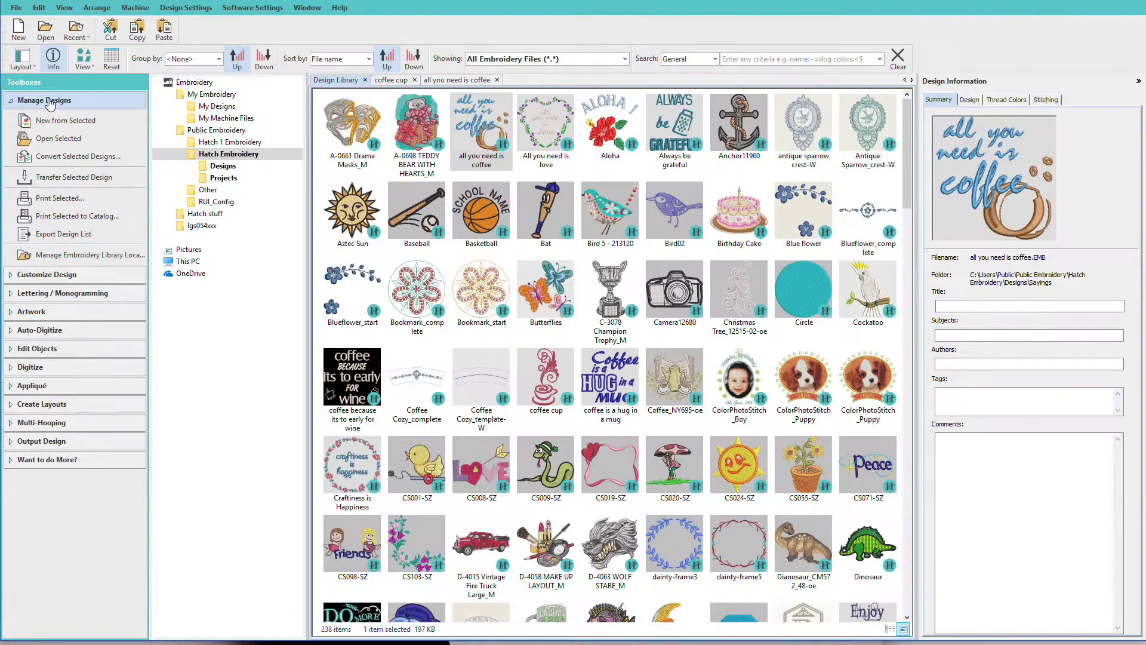
click(214, 93)
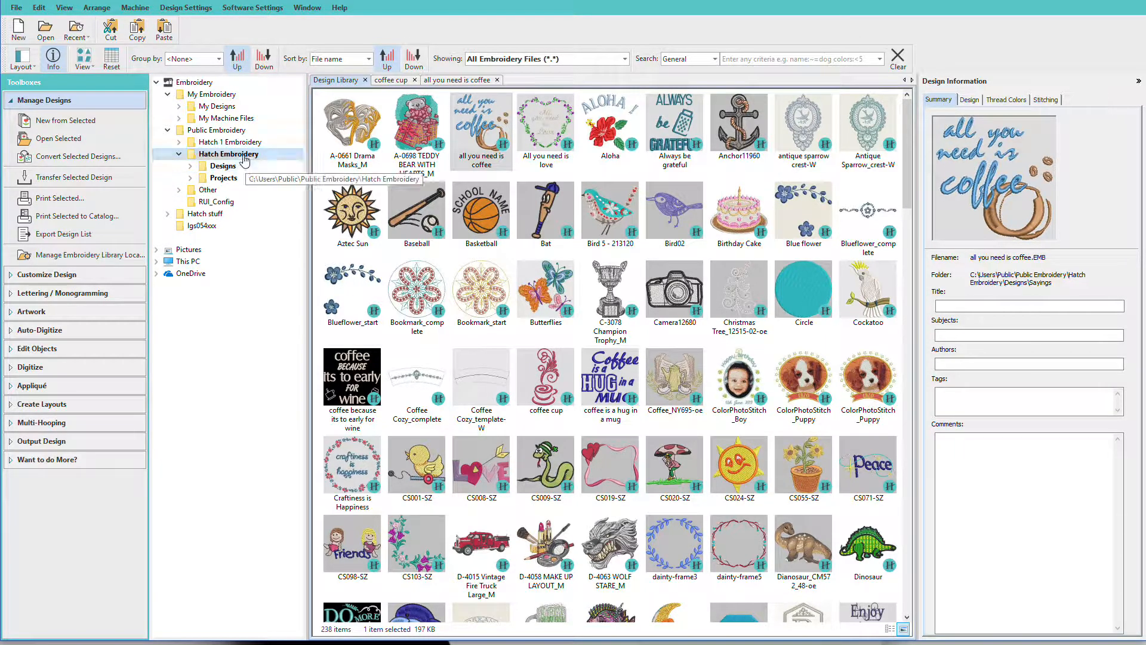
mouse_move(212, 93)
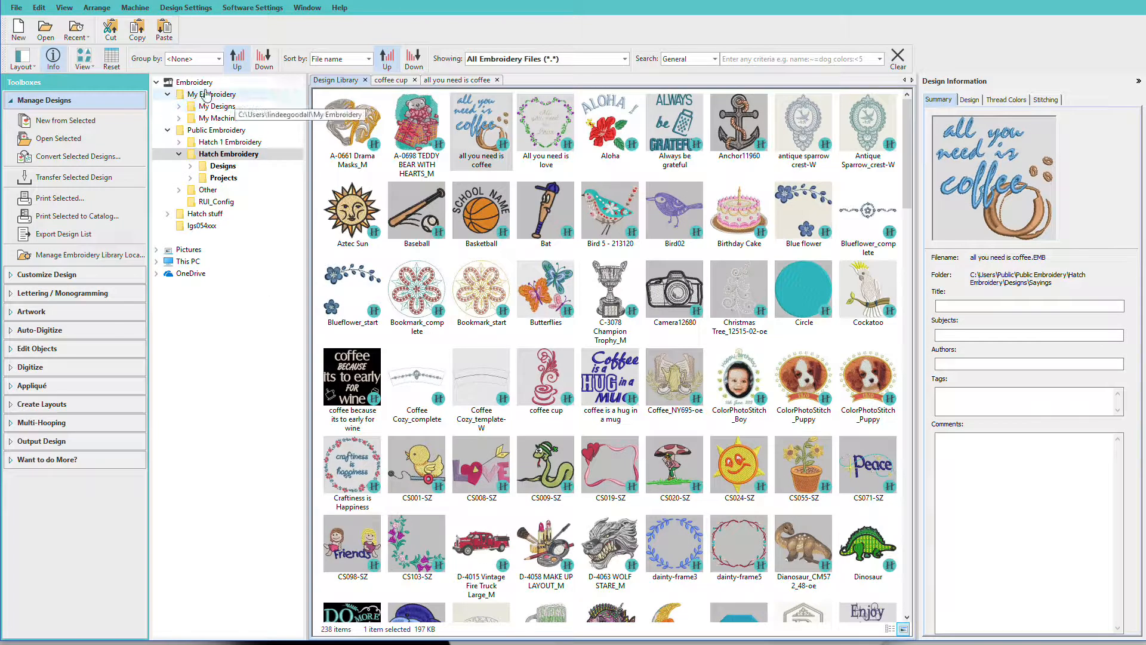
mouse_move(274, 312)
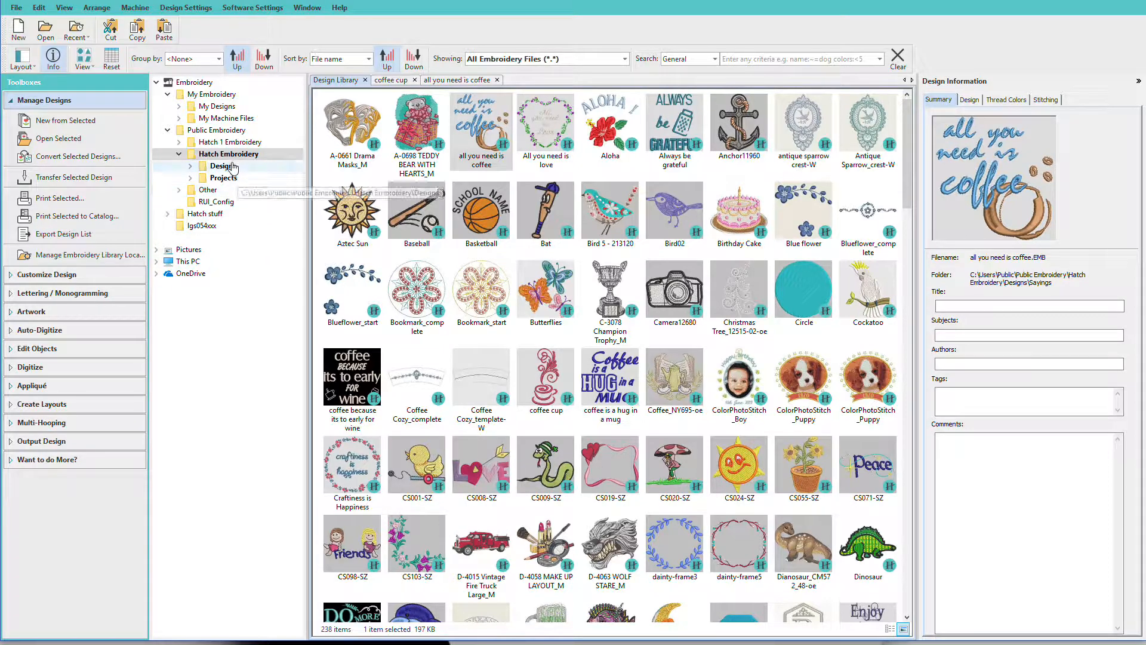
mouse_move(189, 180)
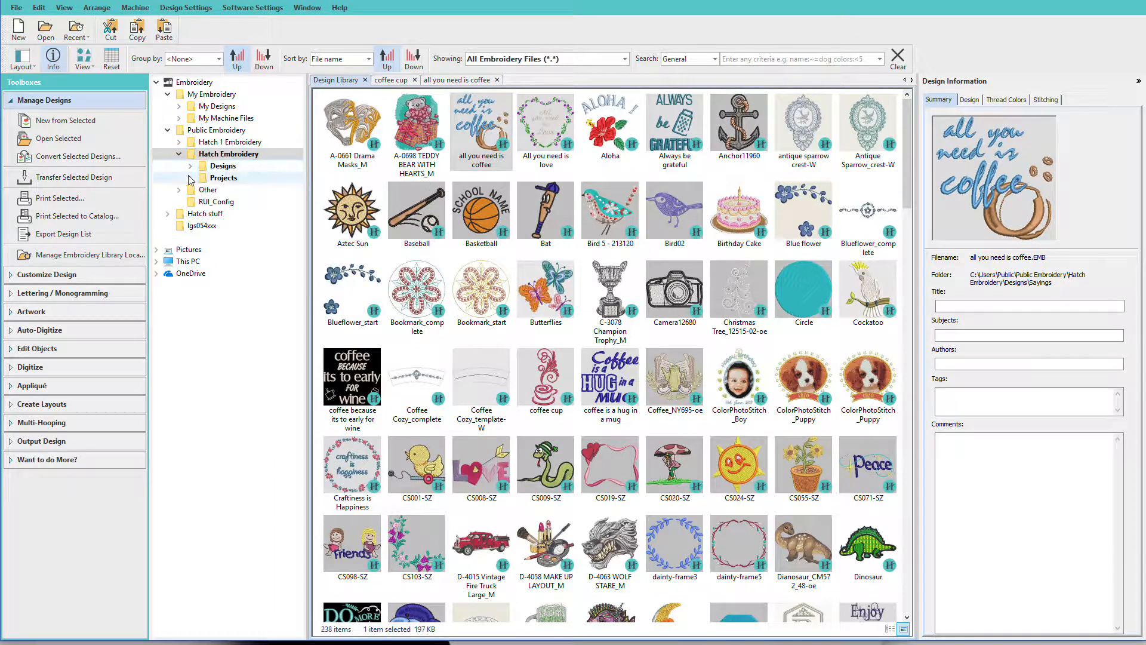
click(189, 166)
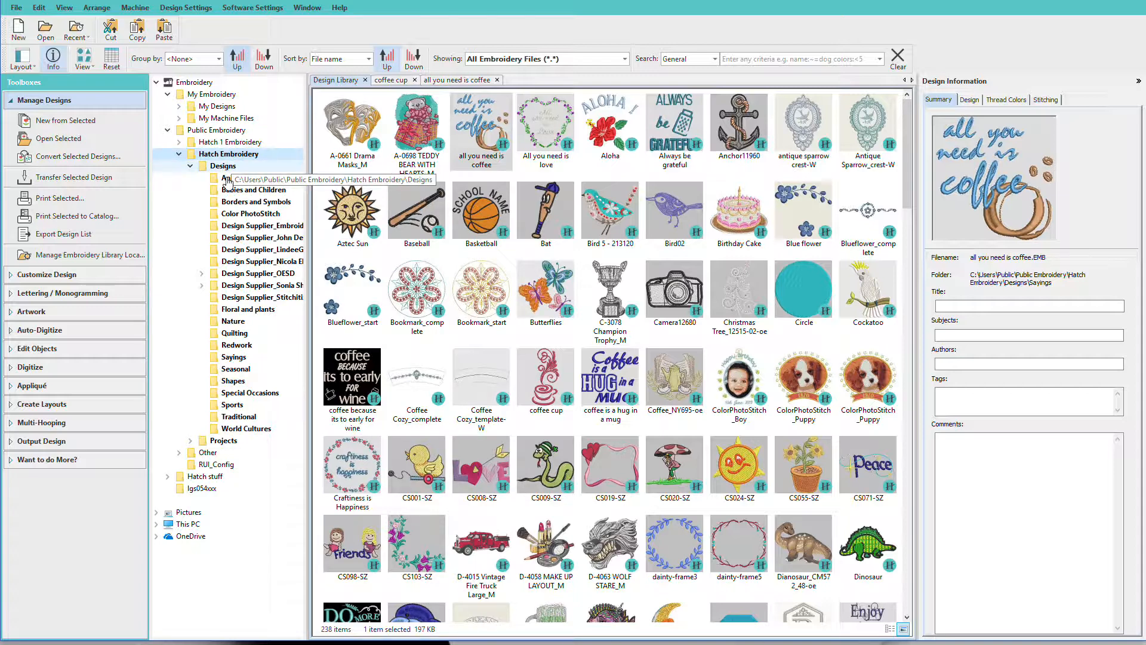
Select the Galah, Crimson Rosella, King Parrot and Rainbow Lorikeet designs and open them together
click(234, 178)
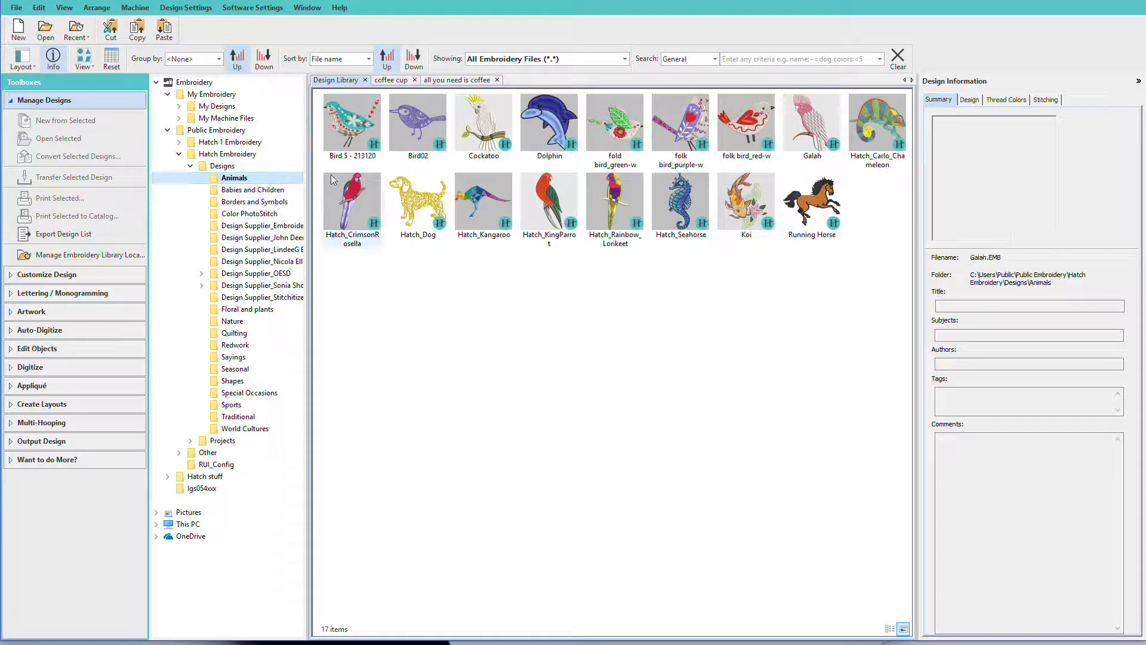
click(810, 122)
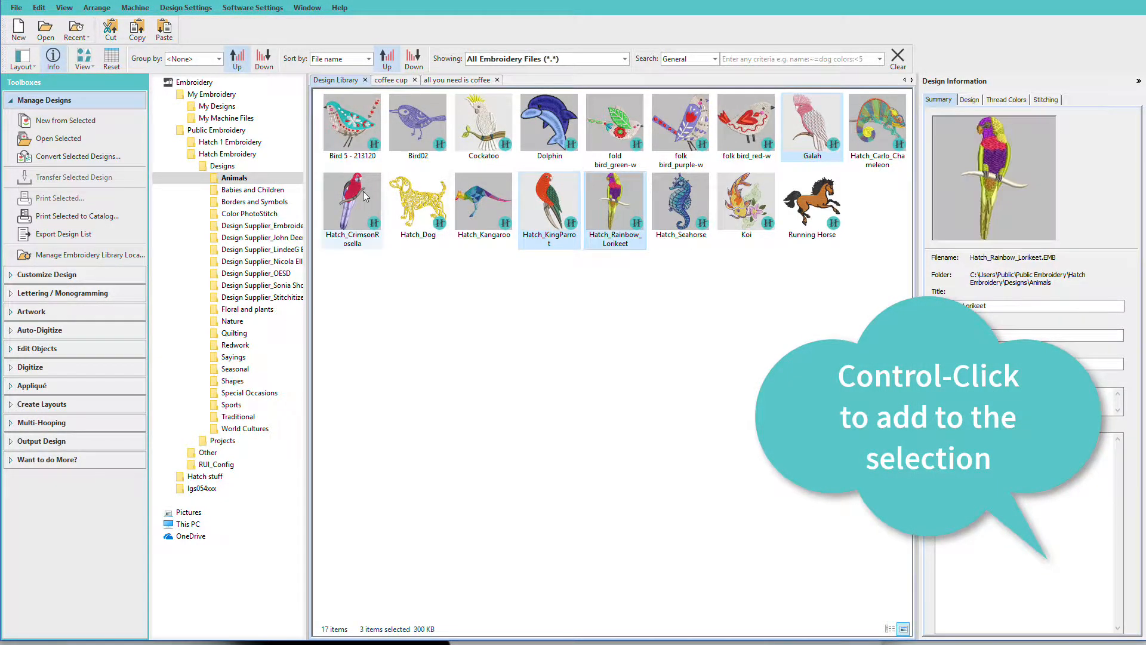
click(352, 203)
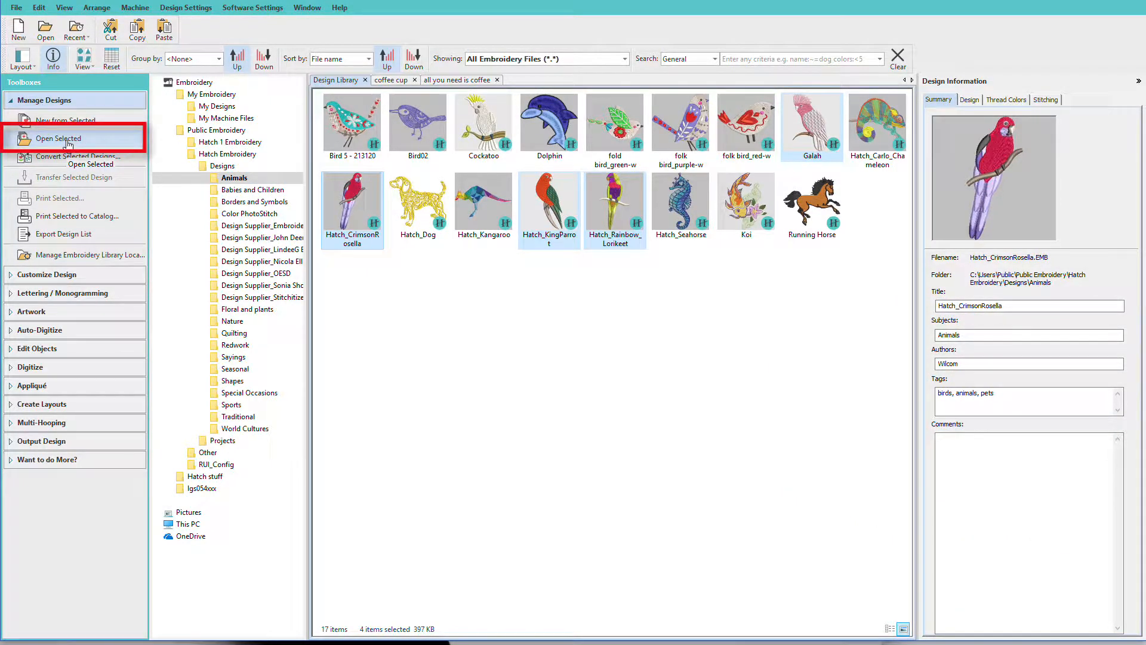
click(58, 138)
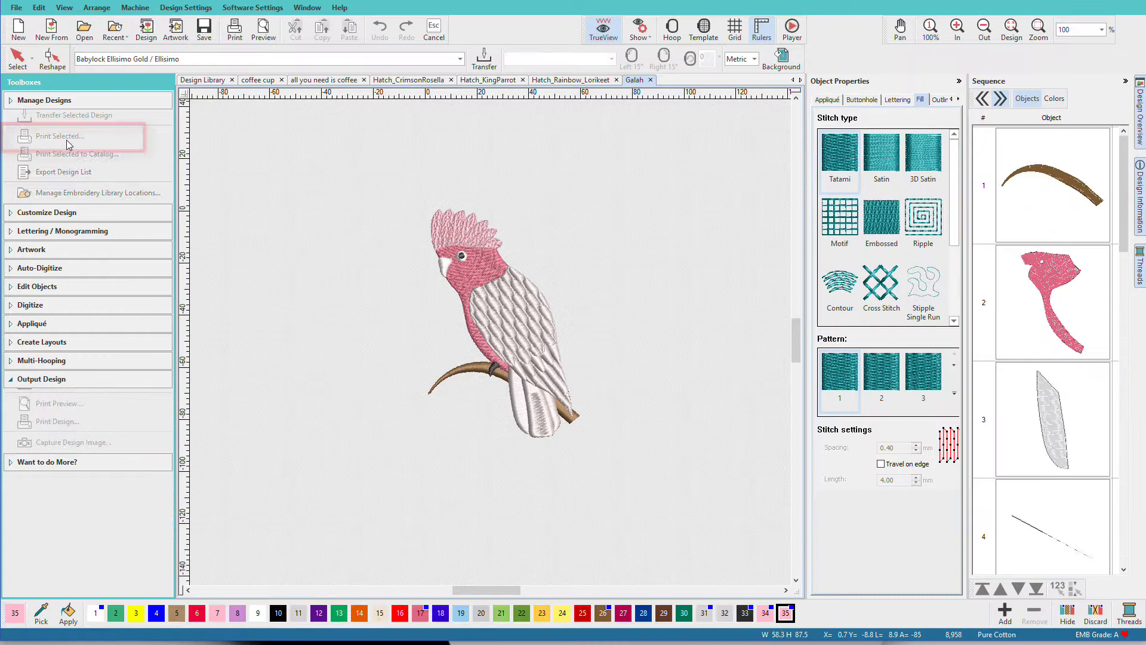
Close the Galah design tab, leaving Rainbow Lorikeet displayed
click(44, 100)
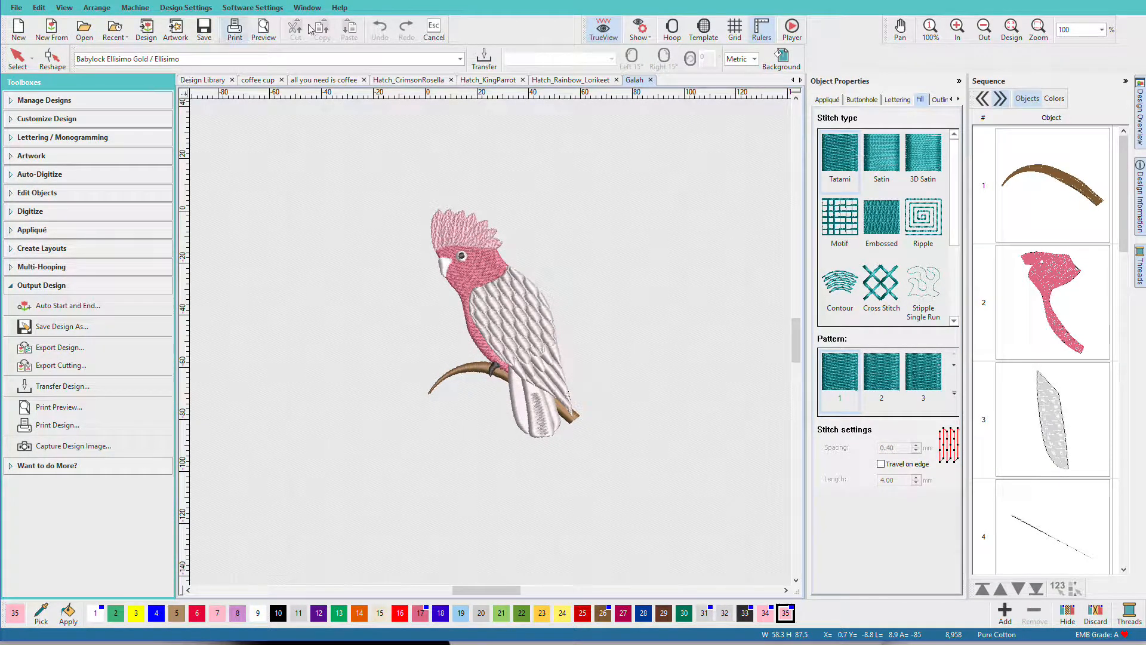
mouse_move(649, 79)
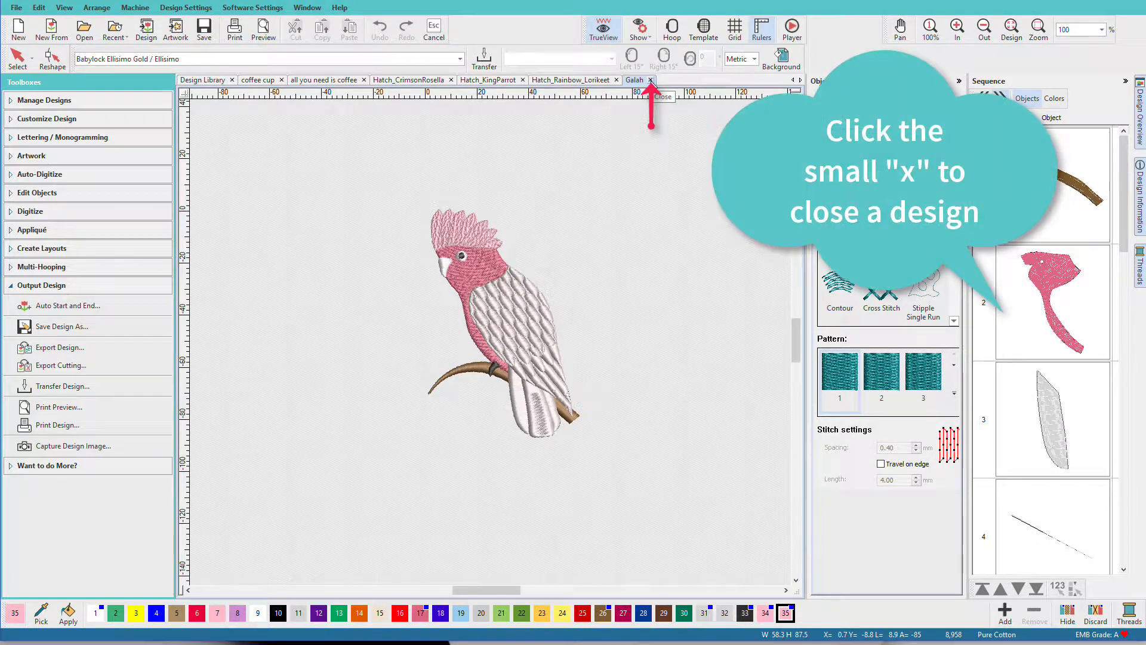
click(650, 80)
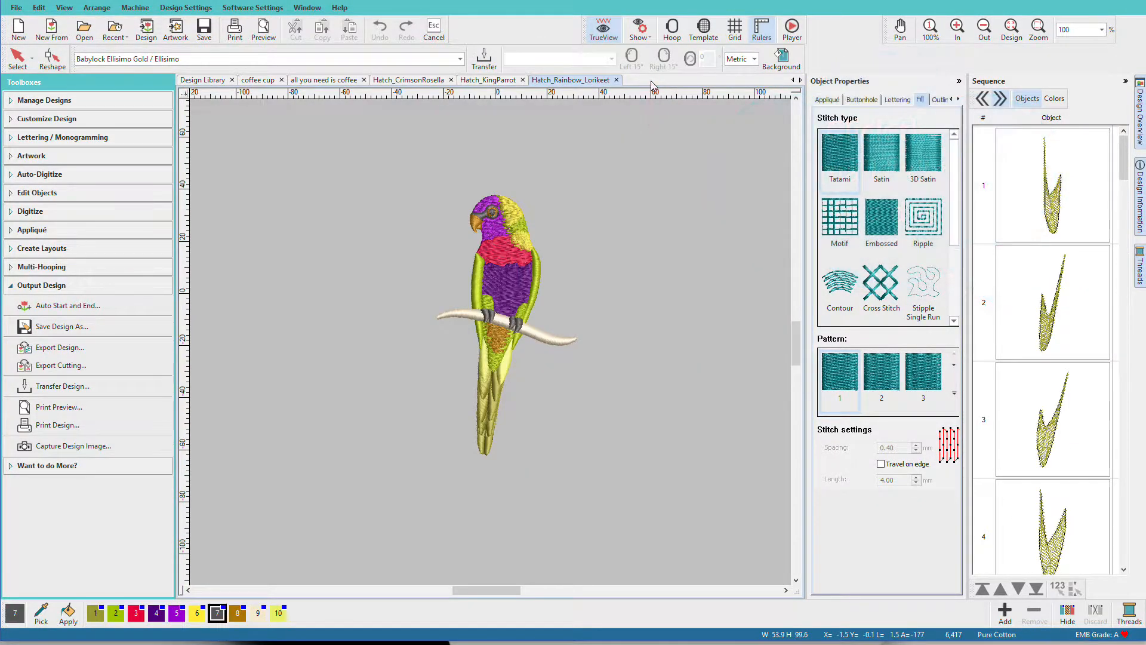
mouse_move(606, 172)
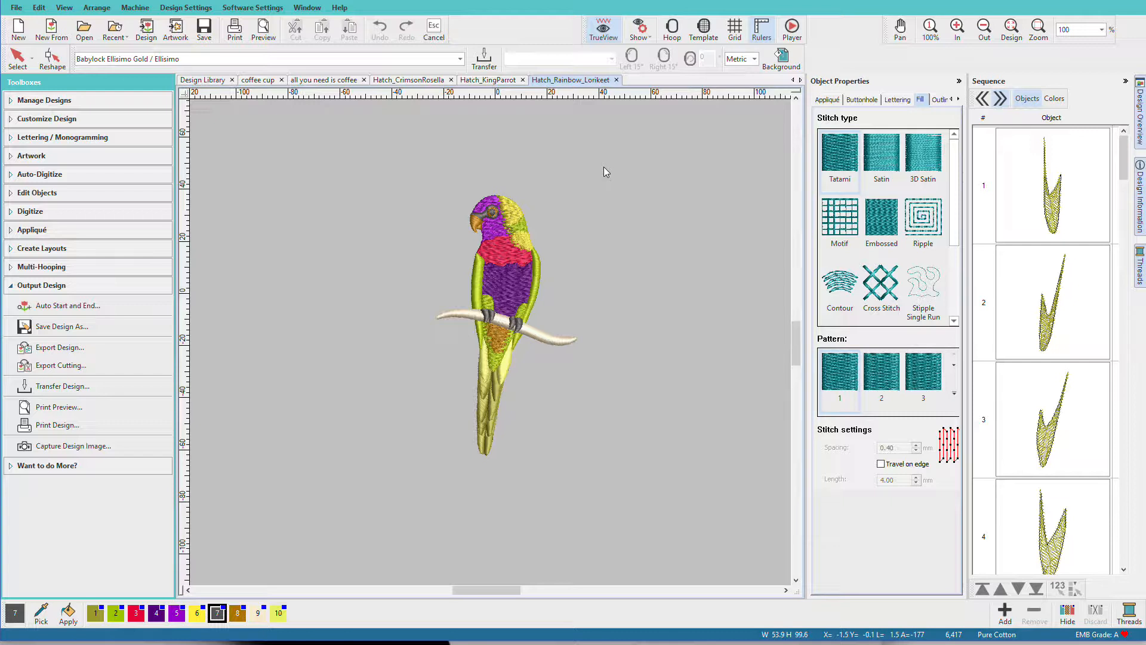
mouse_move(84, 29)
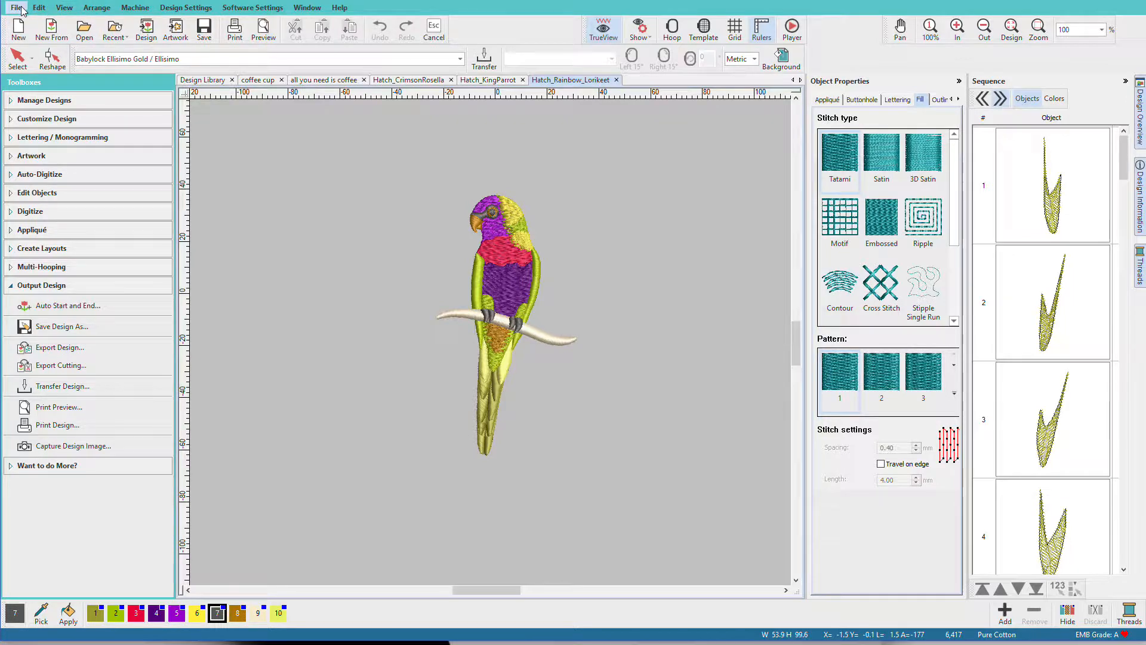
Show the File menu's Open Recent Design gallery of recently opened designs
click(16, 7)
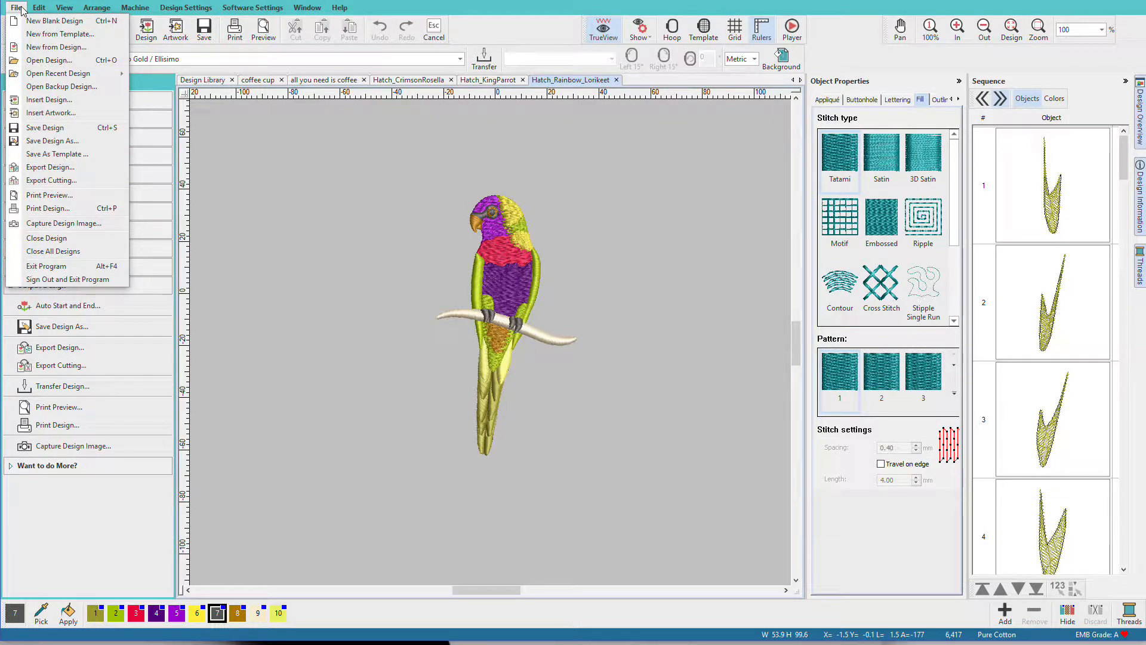
click(58, 73)
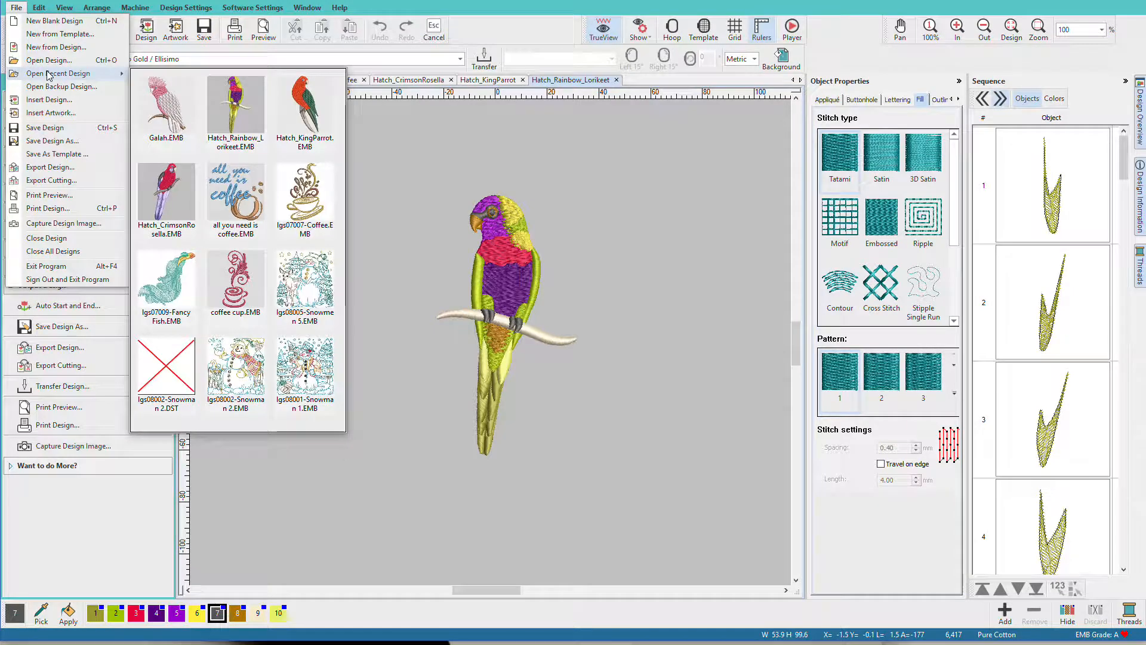